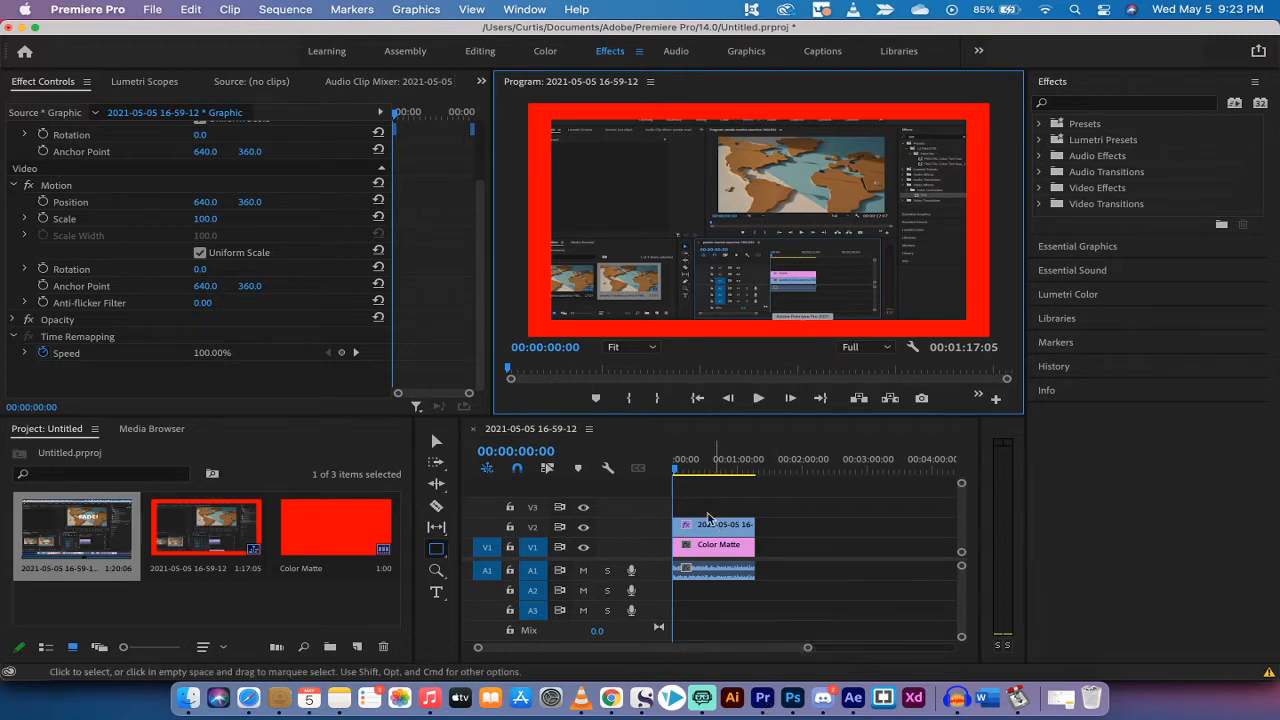
- Preview the finished bordered clip, then bring the screen recording into a new sequence
click(690, 470)
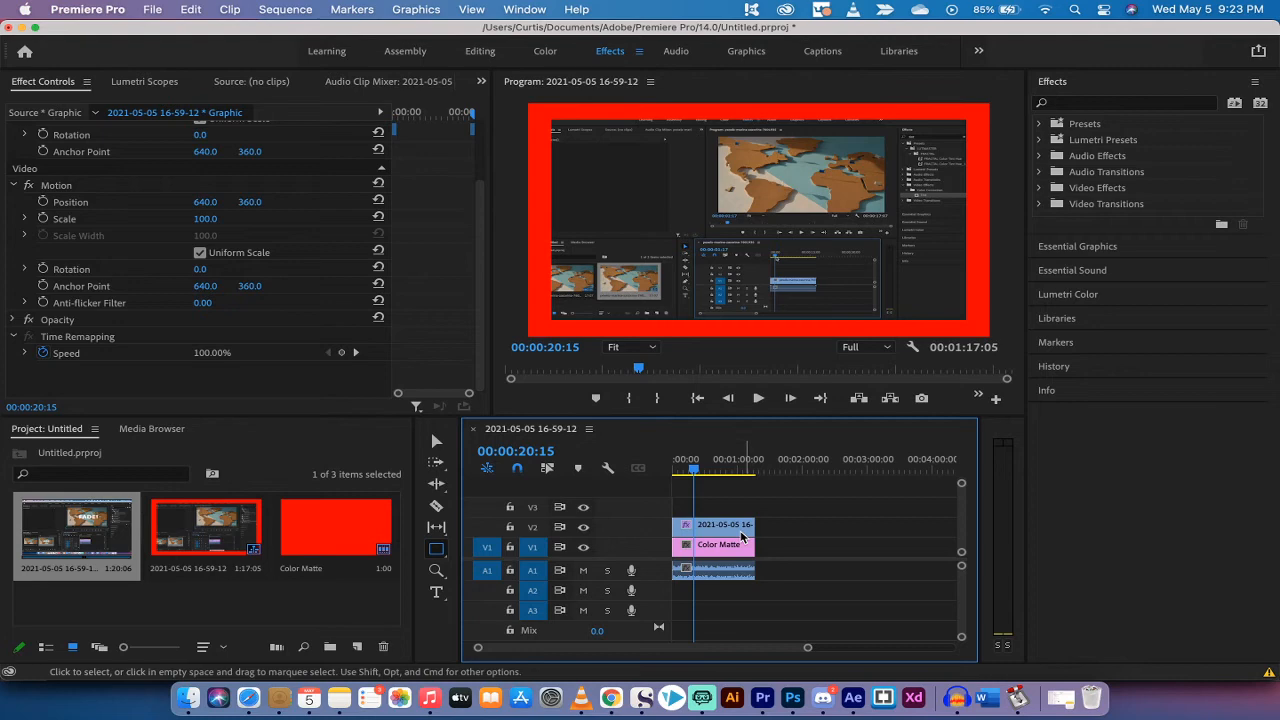
click(718, 544)
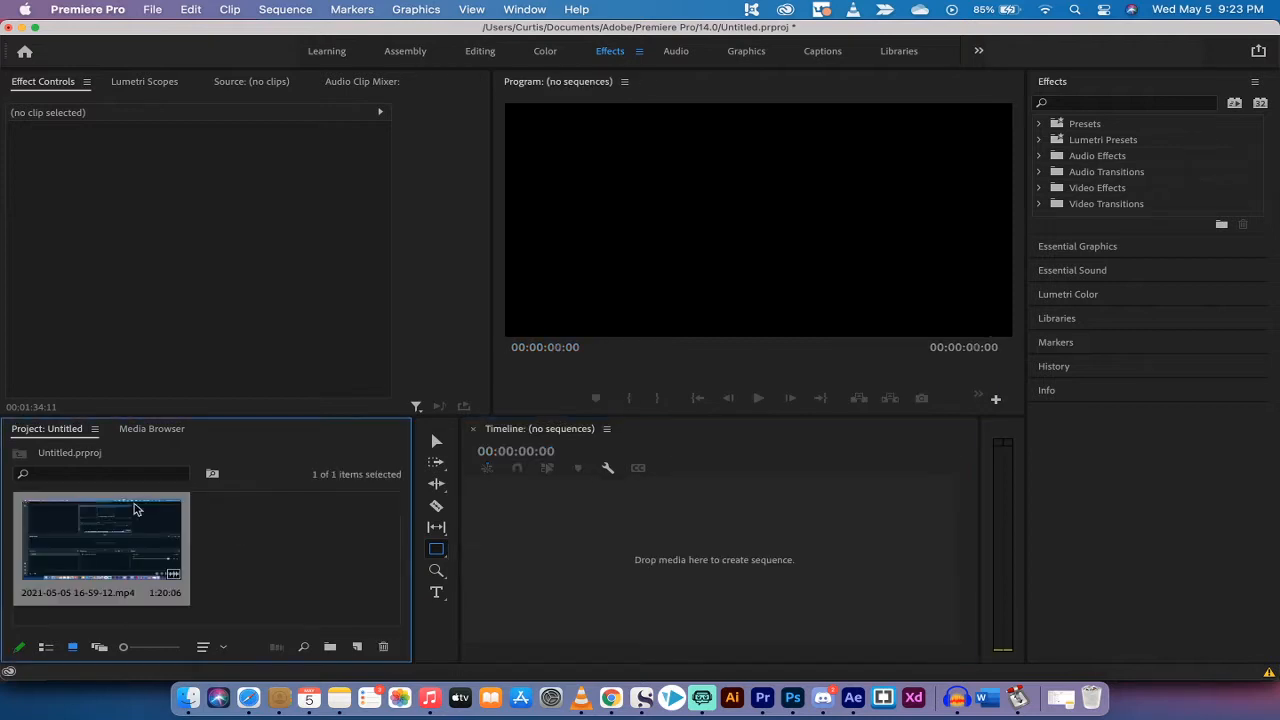
mouse_move(556, 530)
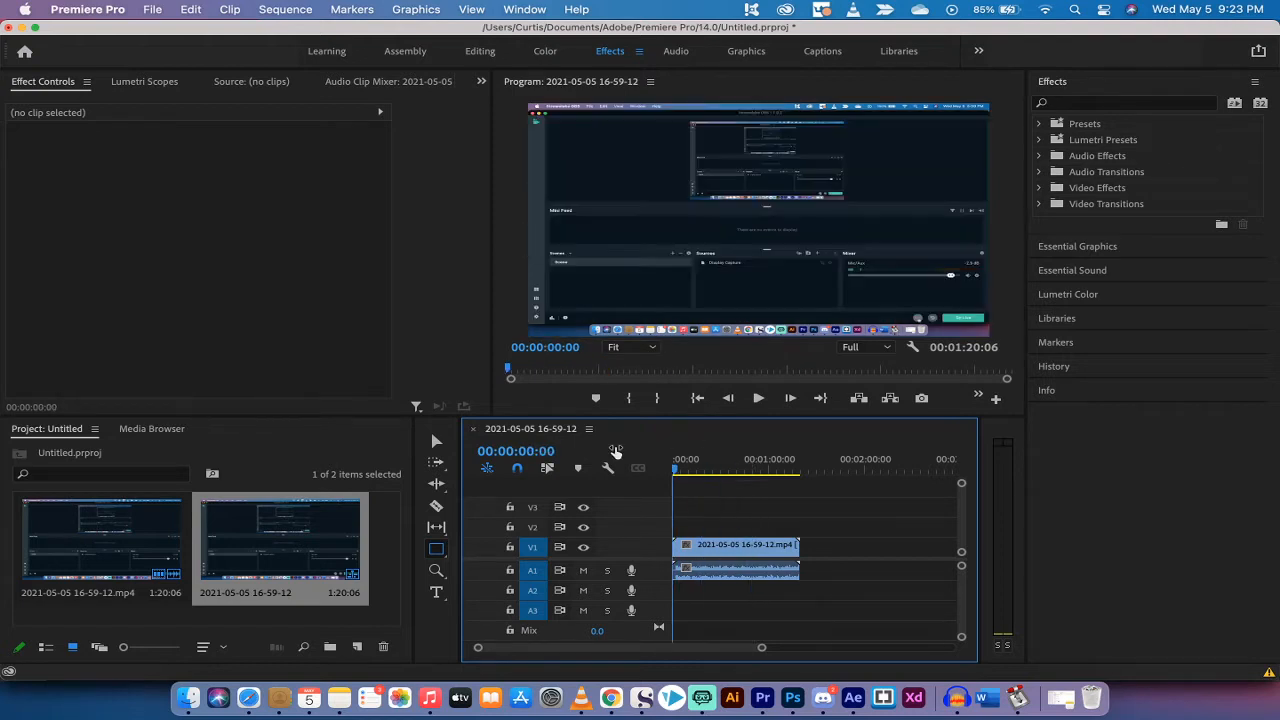
mouse_move(1088, 106)
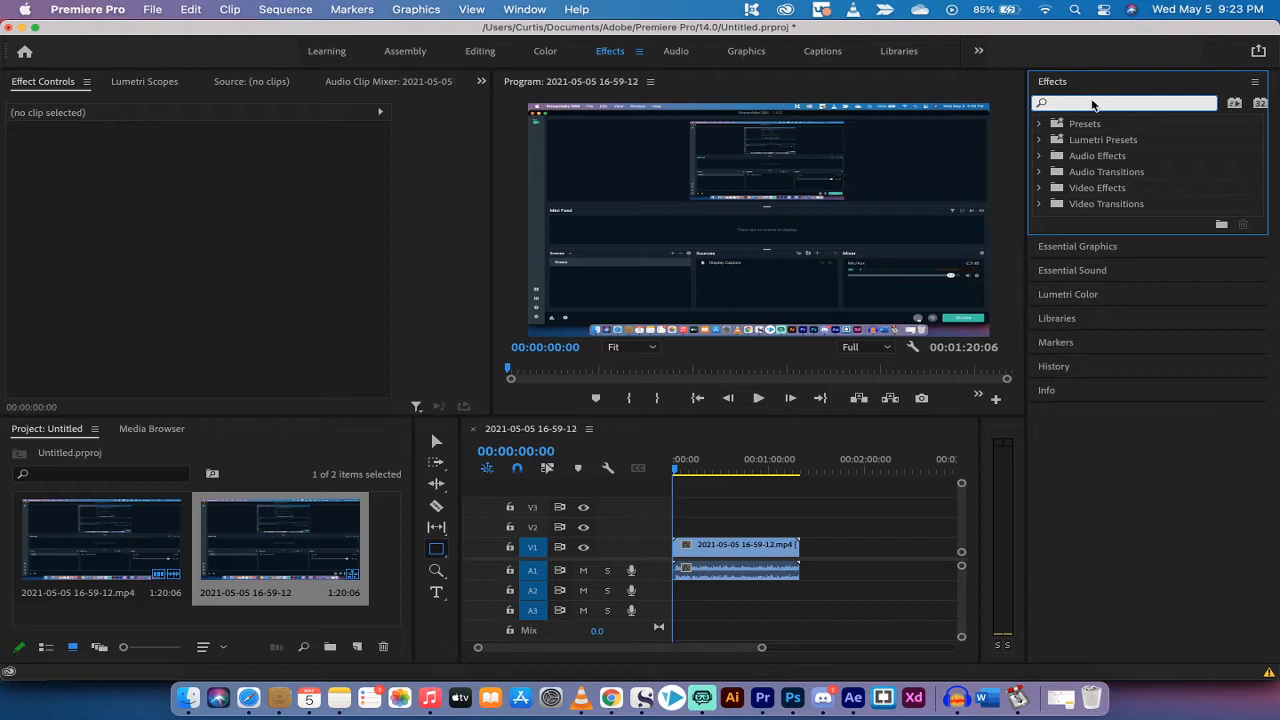
- Find 'crop' in Effects and apply the Crop effect to the clip, selecting it in Effect Controls
text(crop)
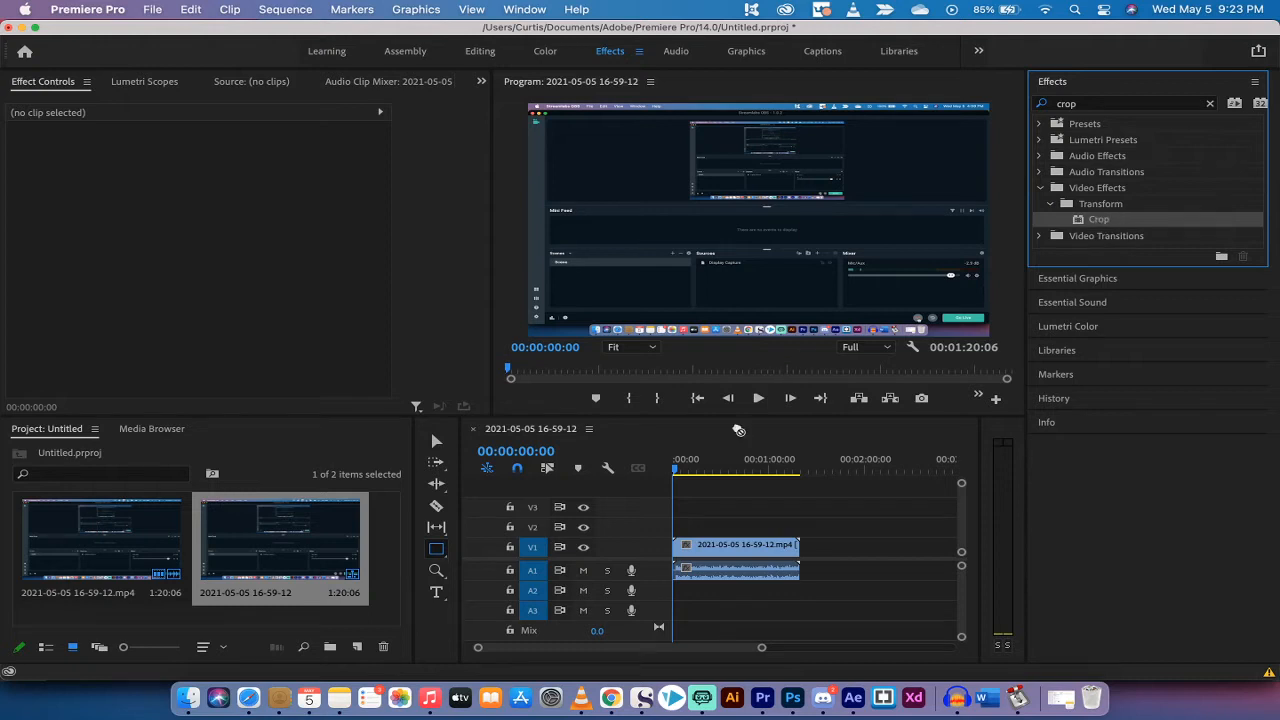
click(736, 544)
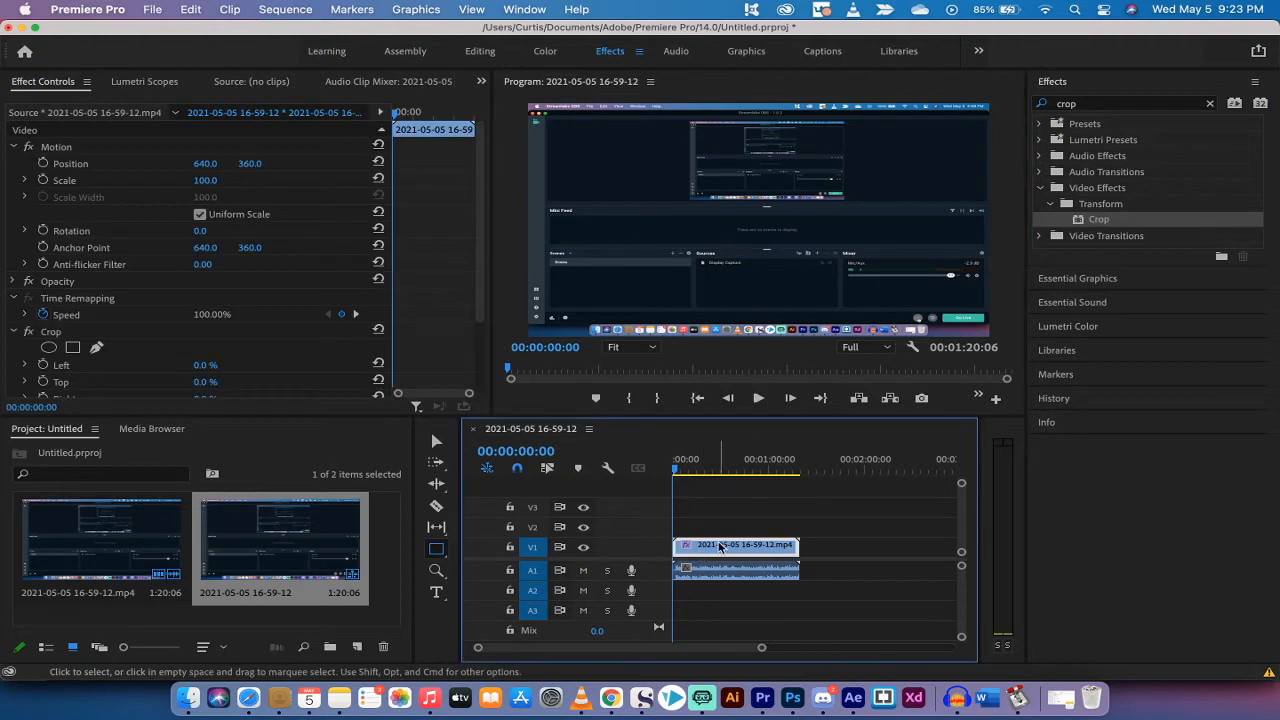
click(50, 332)
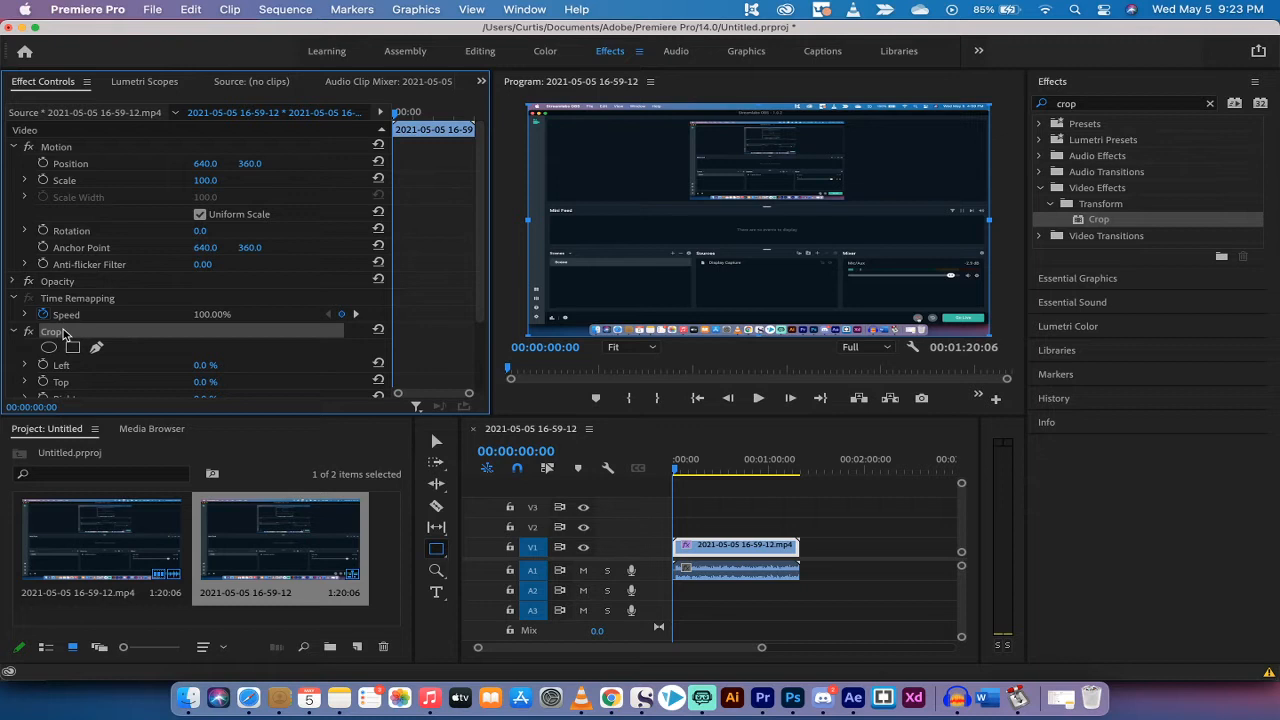
- Set Crop to Left 7%, Top 10%, Right 7%, Bottom 10% and deselect the clip
scroll(down, 3)
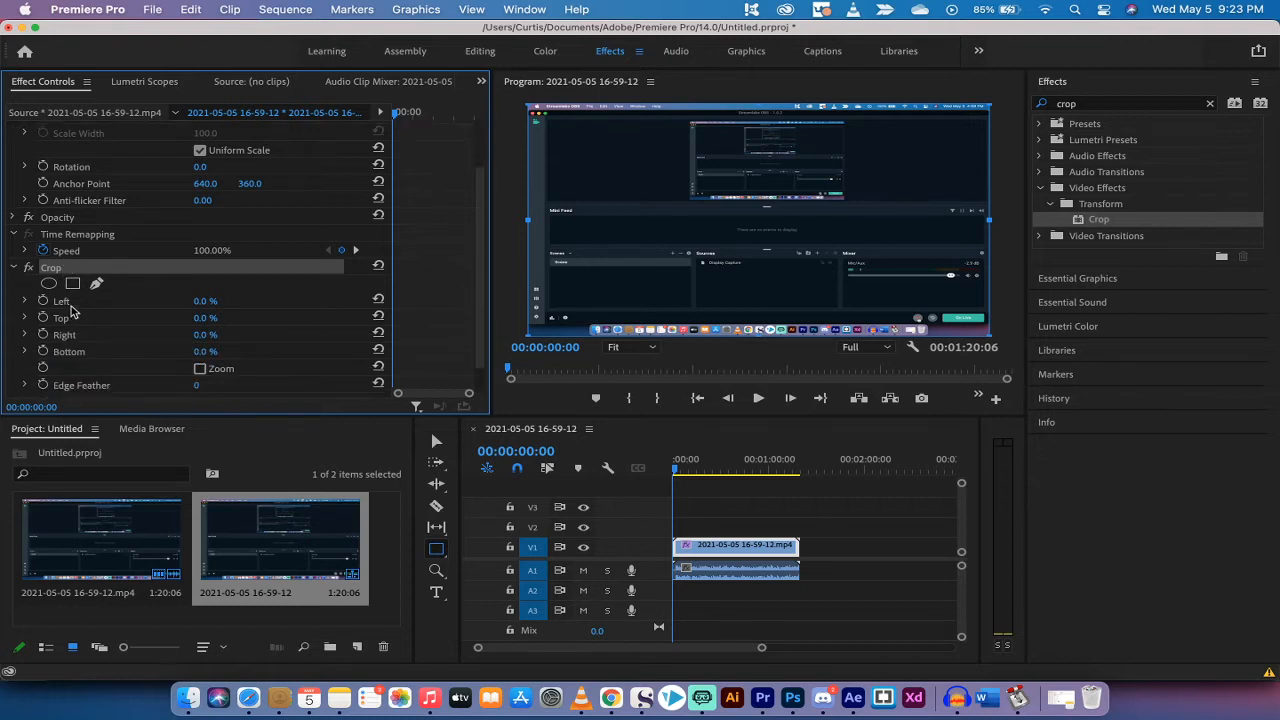
mouse_move(200, 304)
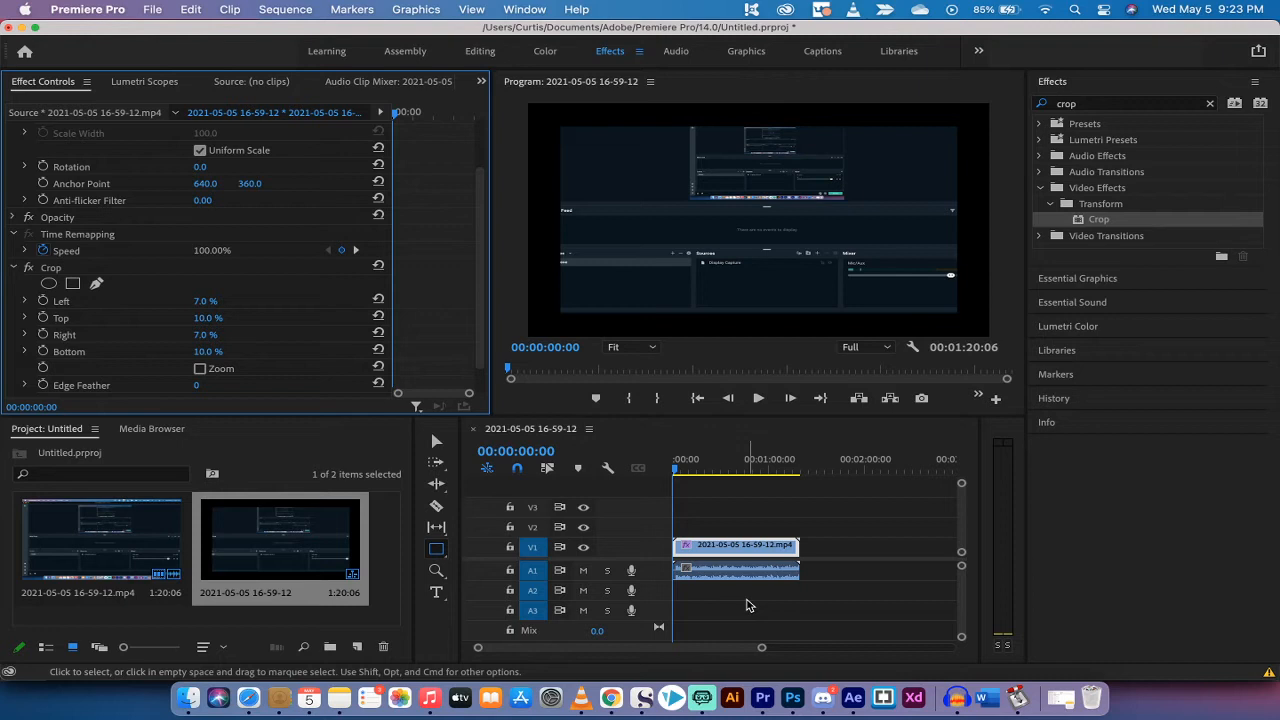
click(700, 524)
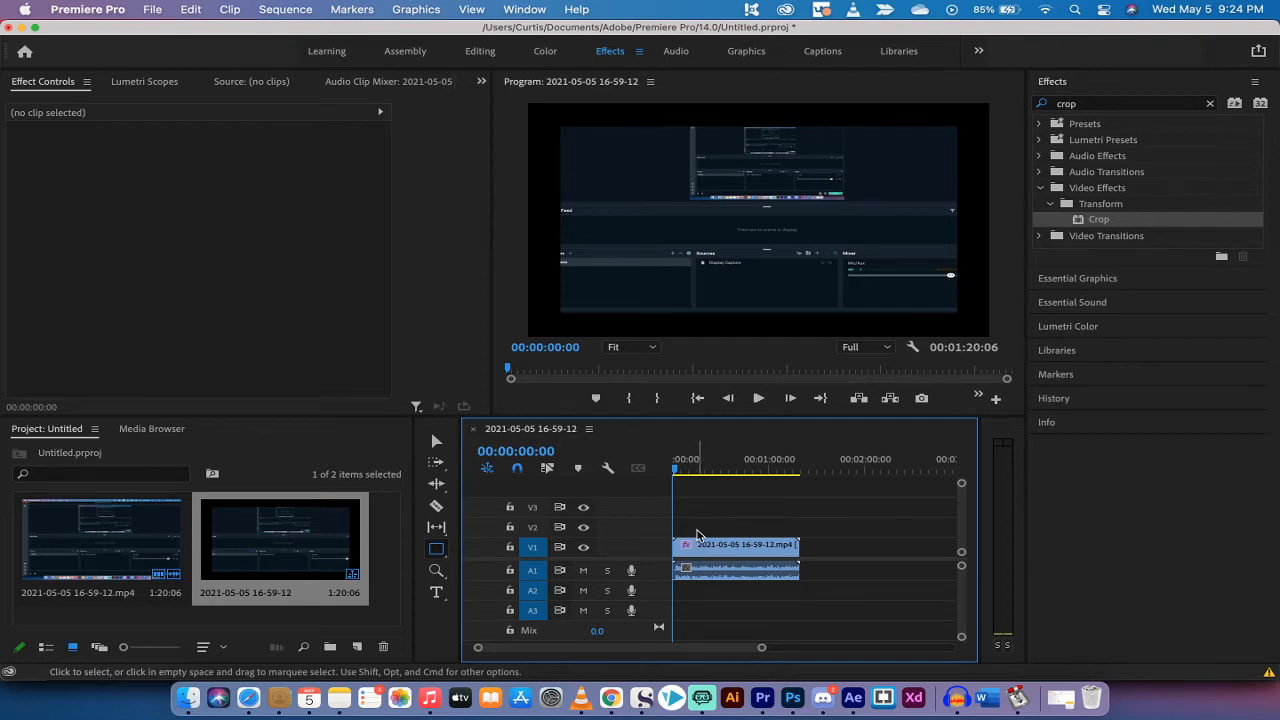
- Move the cropped clip from V1 up to V2, leaving V1 empty
click(736, 544)
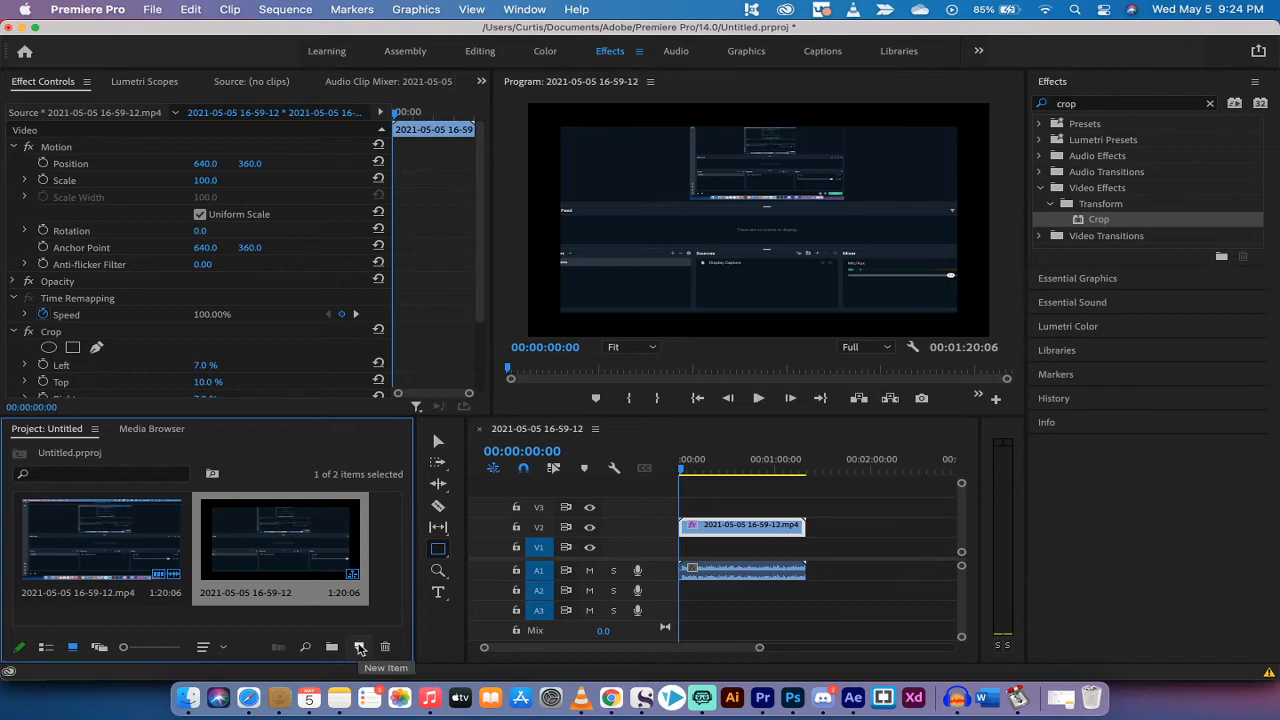
- Create a 1280×720 color matte in pure red #FF0000 named 'Color Matte' via New Item
click(360, 648)
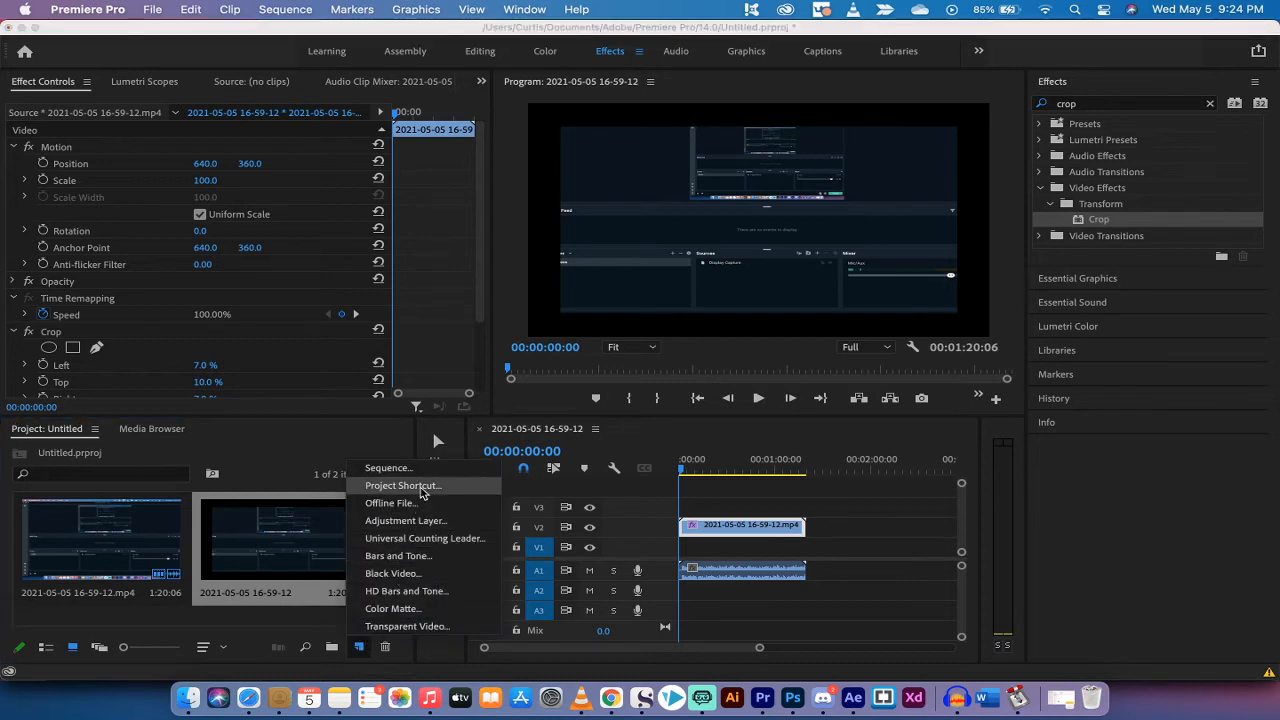
click(392, 608)
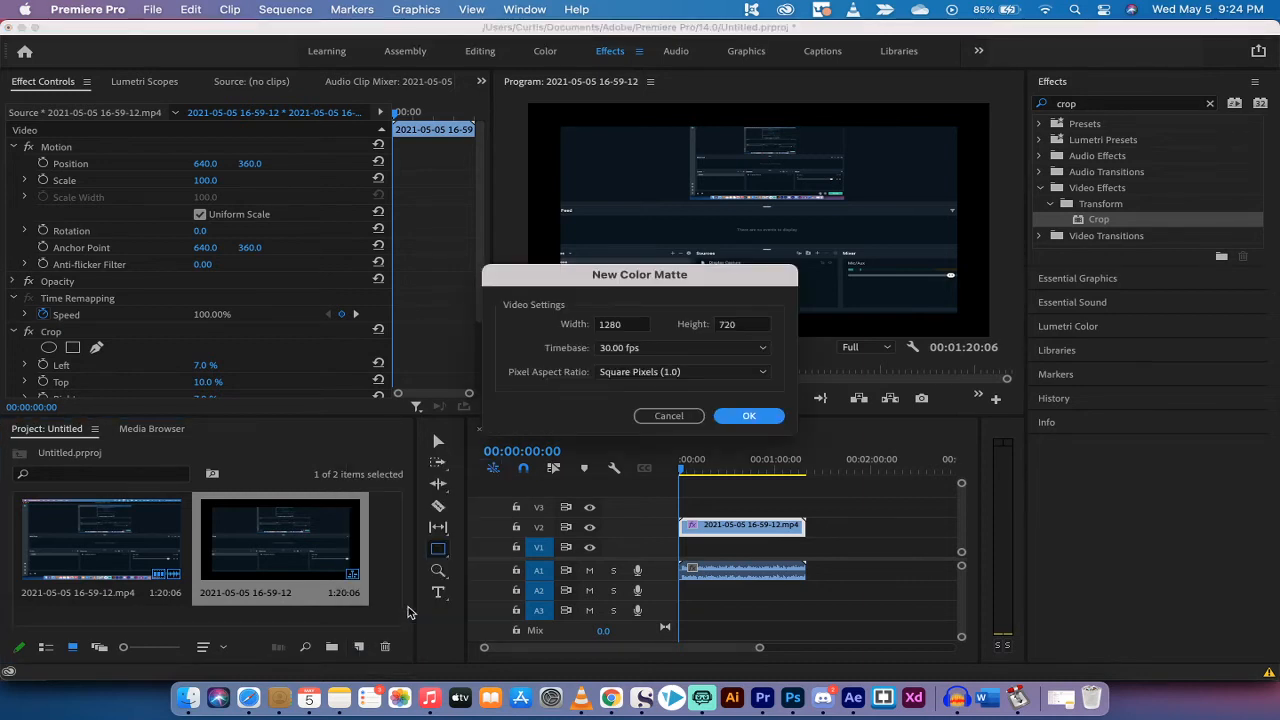
click(748, 414)
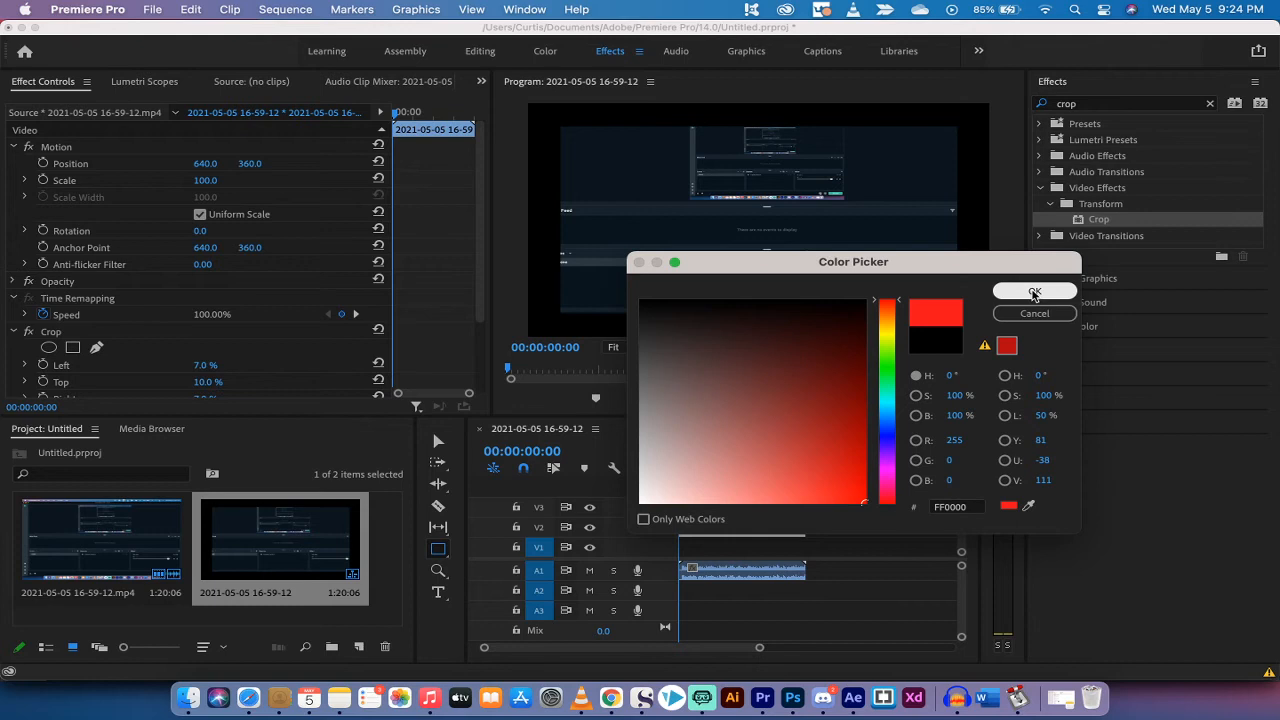
click(1034, 292)
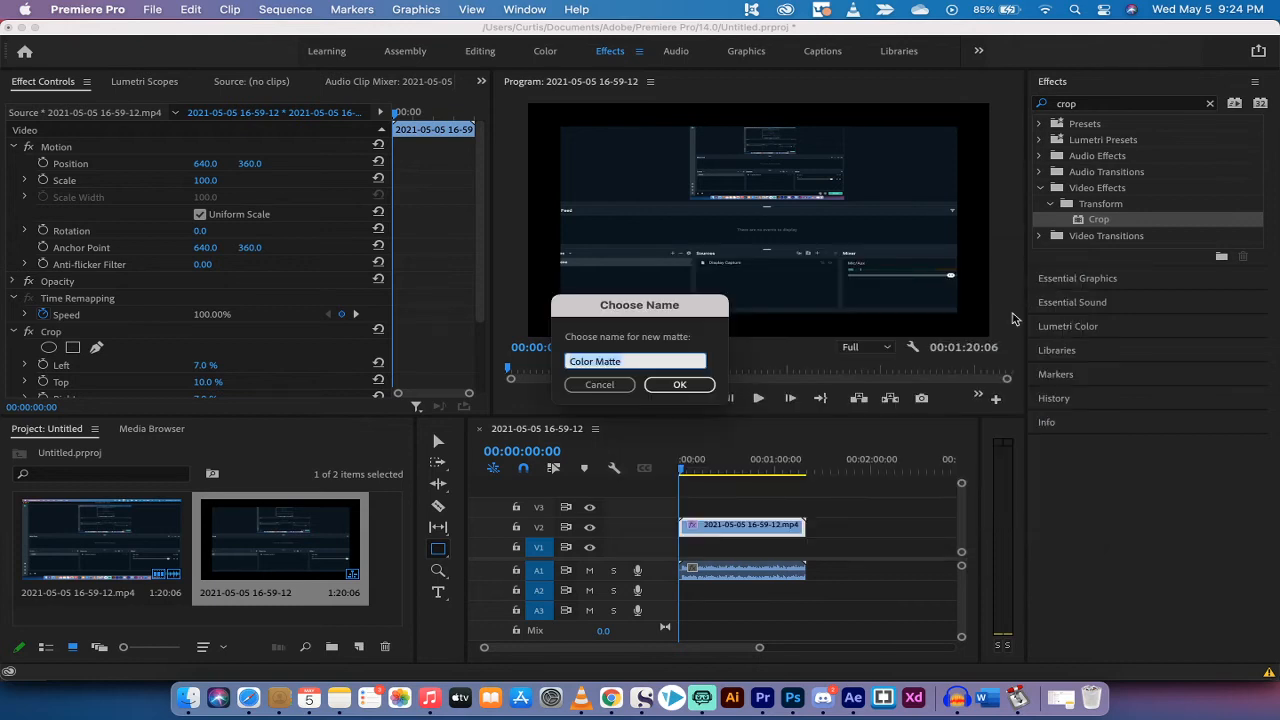
click(680, 384)
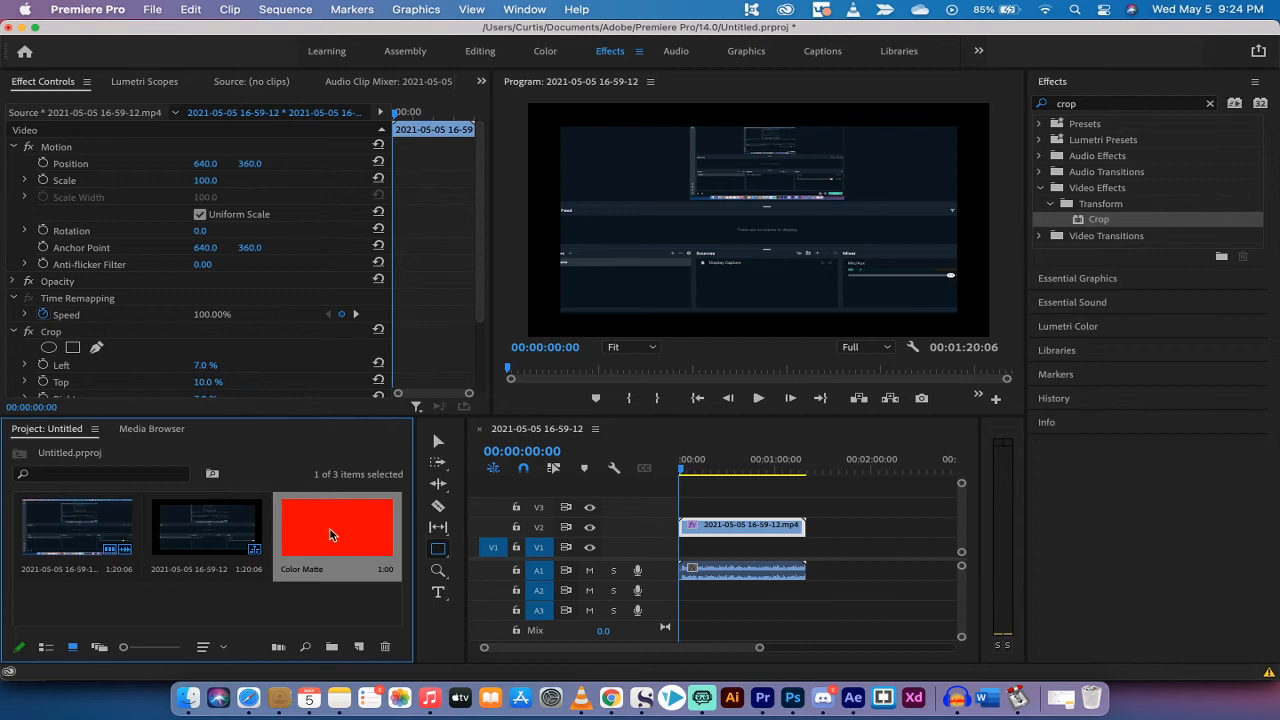
mouse_move(316, 540)
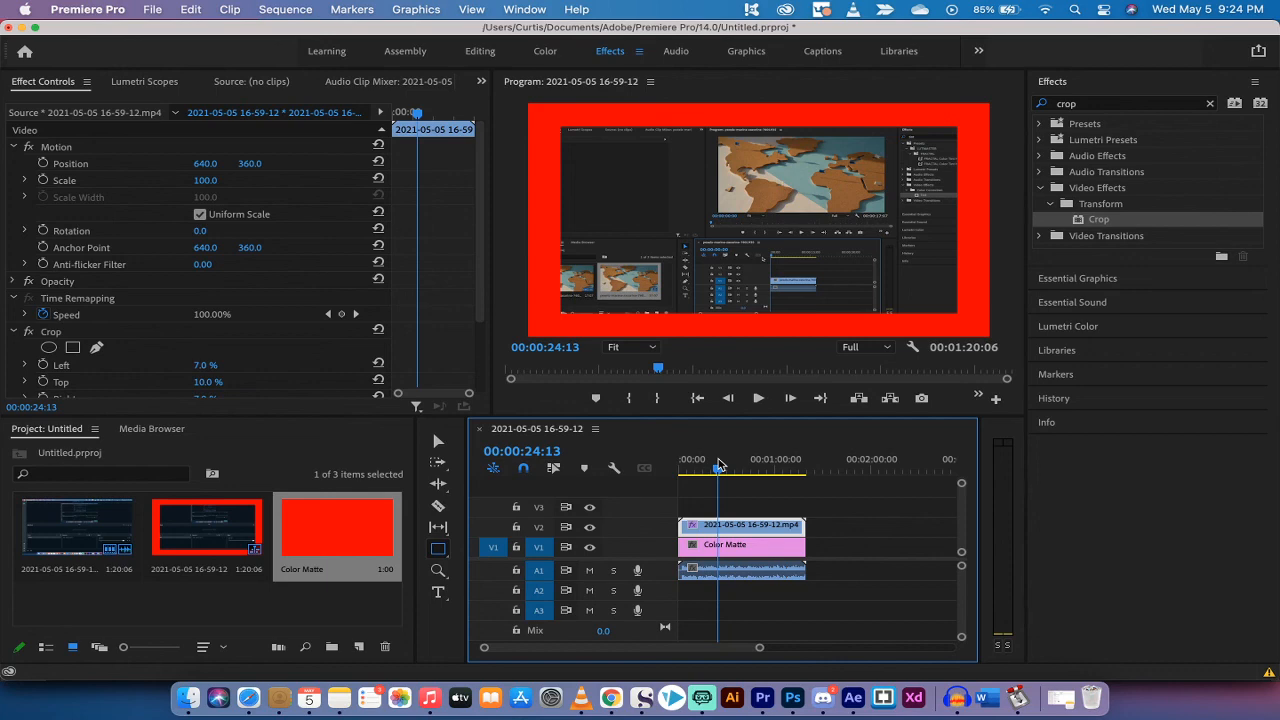
mouse_move(704, 696)
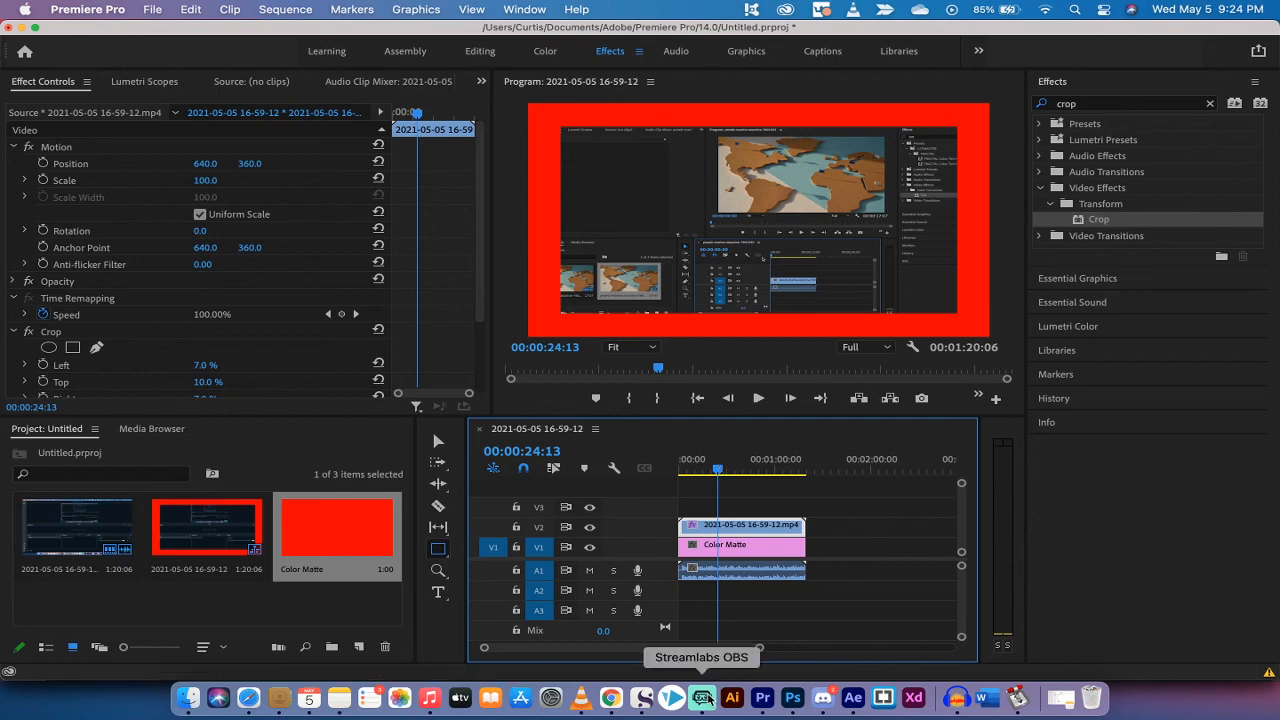